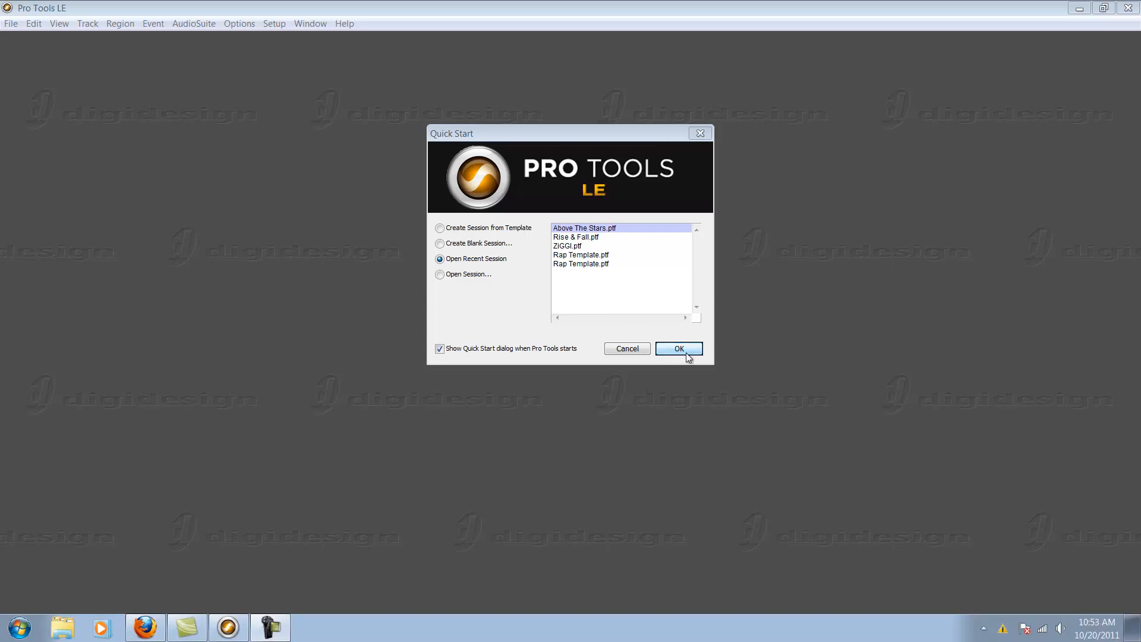
Open the recent session Above The Stars.ptf from the Quick Start dialog
left_click(679, 348)
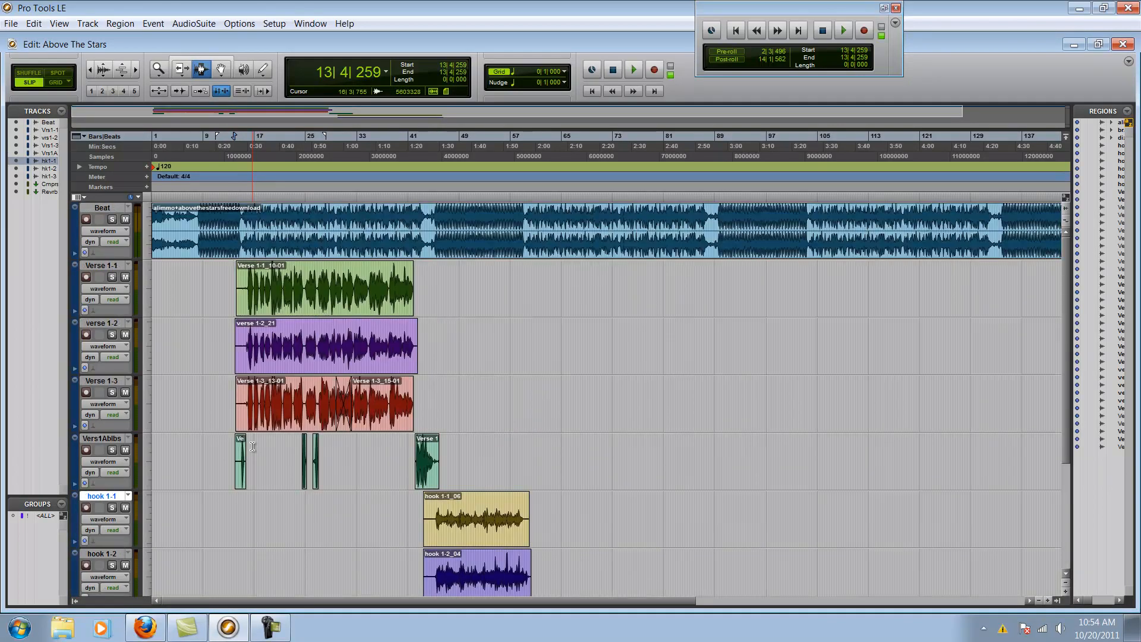
Switch to the recent session Rise_Fall.ptf from the File menu
left_click(10, 23)
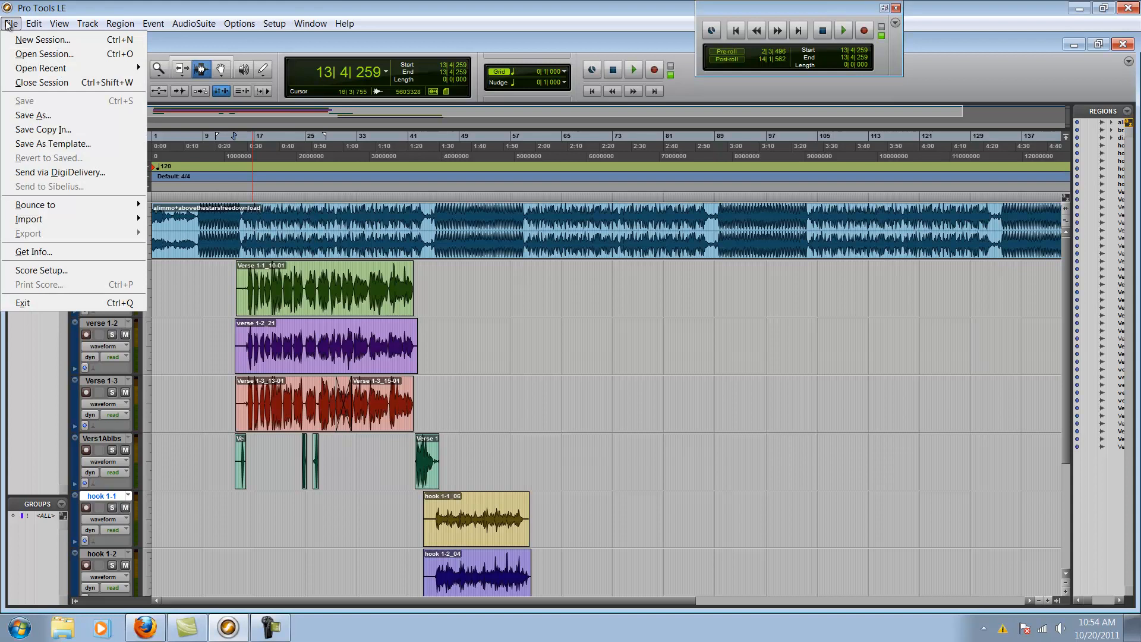
mouse_move(33, 115)
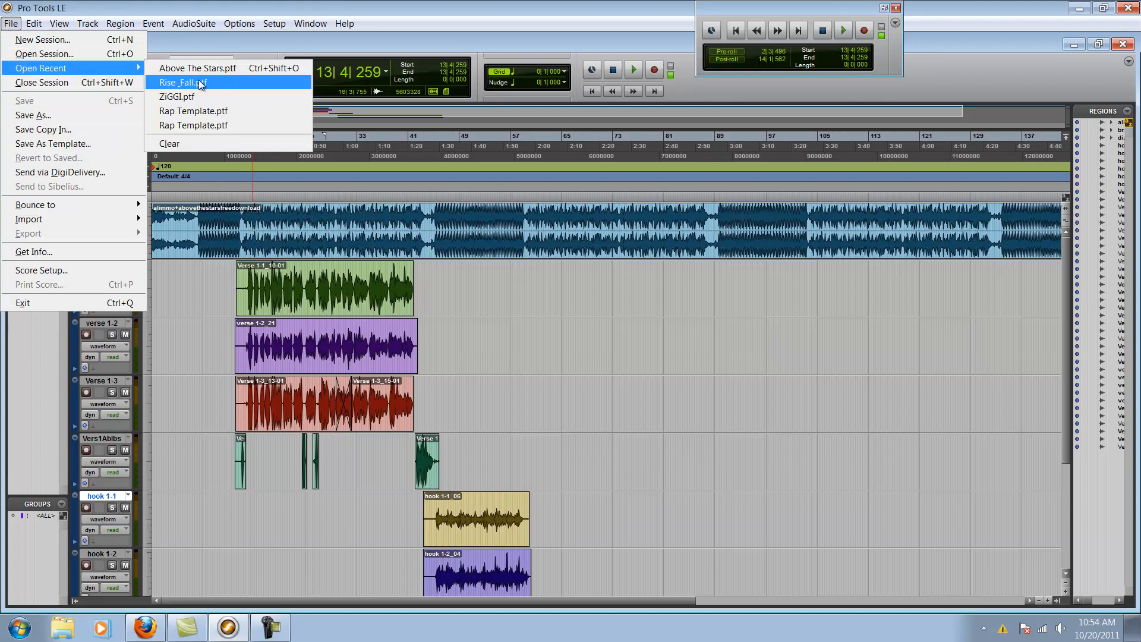
left_click(179, 82)
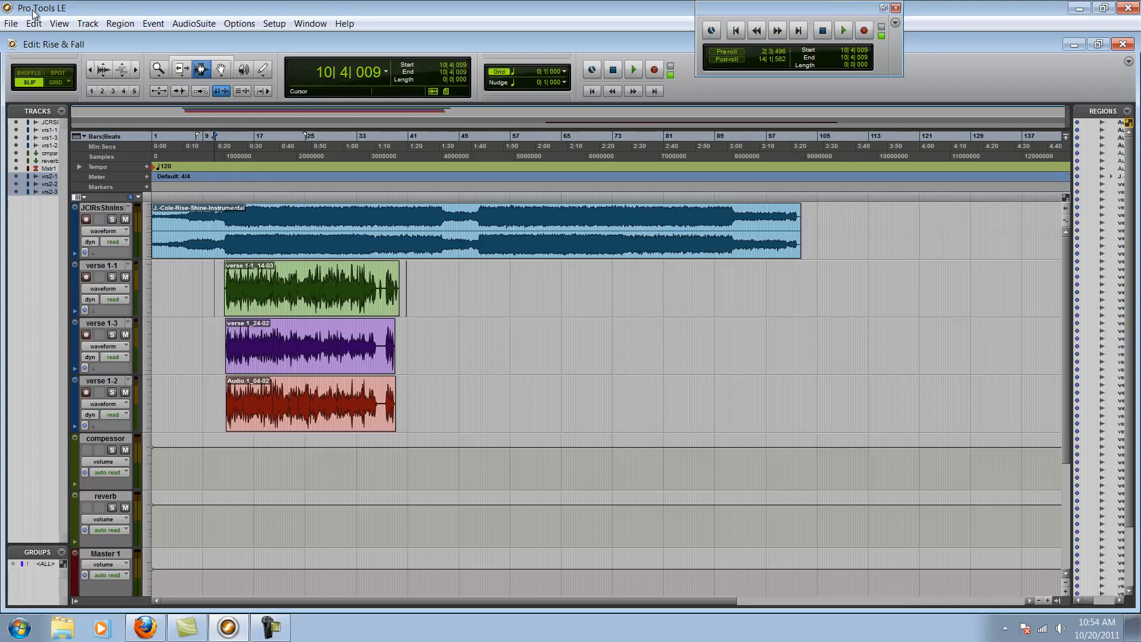
Show the Mix window beside the Edit window and start playback
left_click(844, 31)
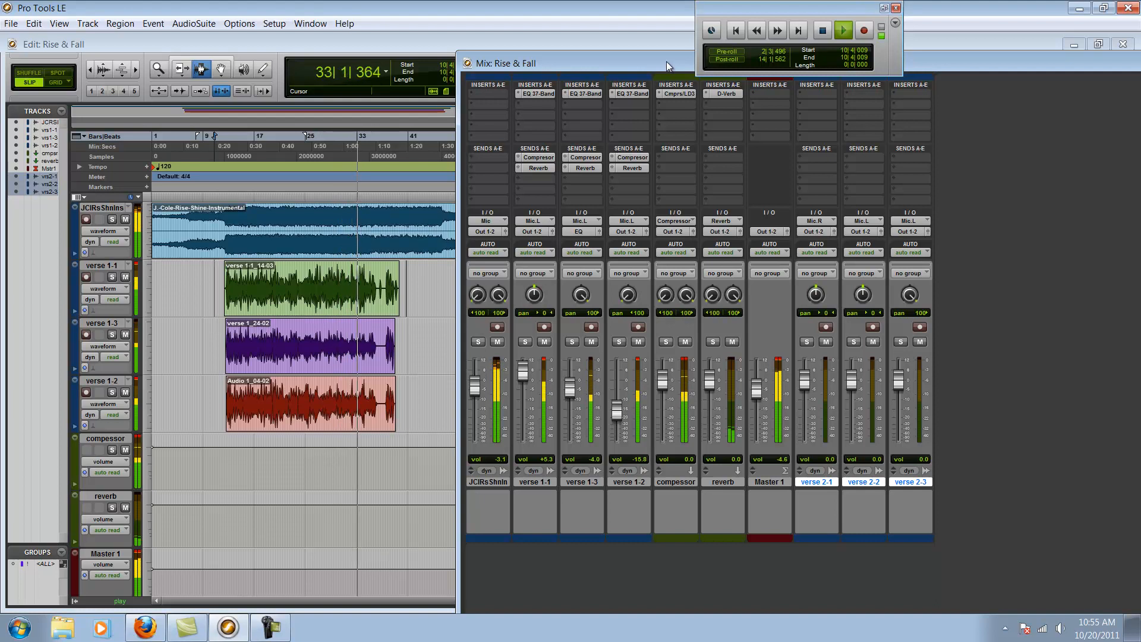
Play the first verse, then stop playback at 10|4|009
left_click(844, 30)
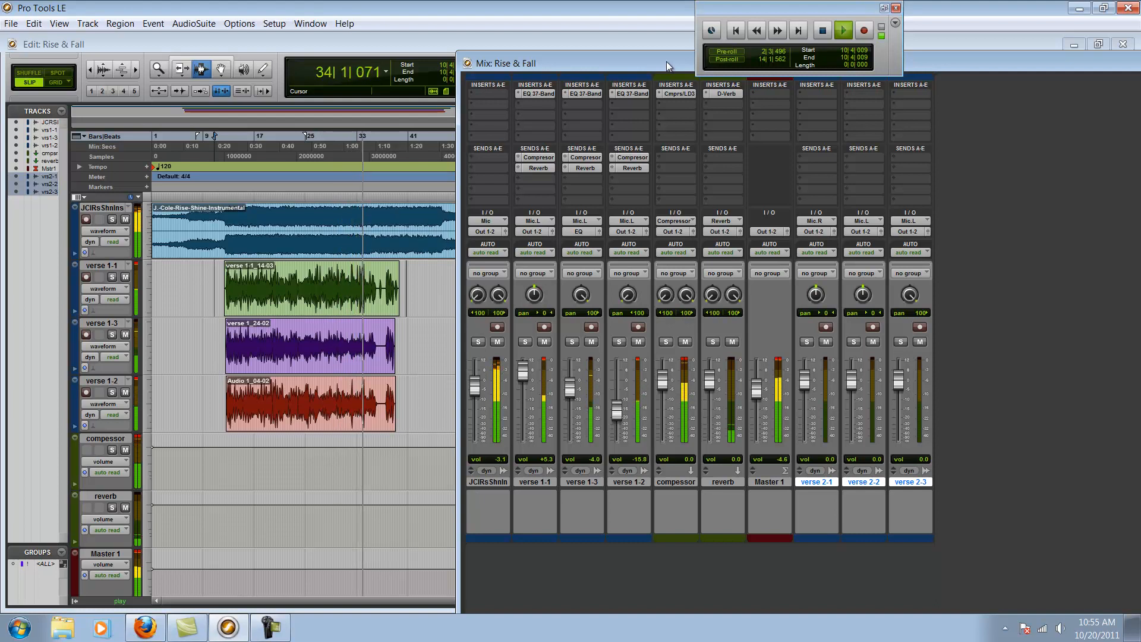
left_click(844, 30)
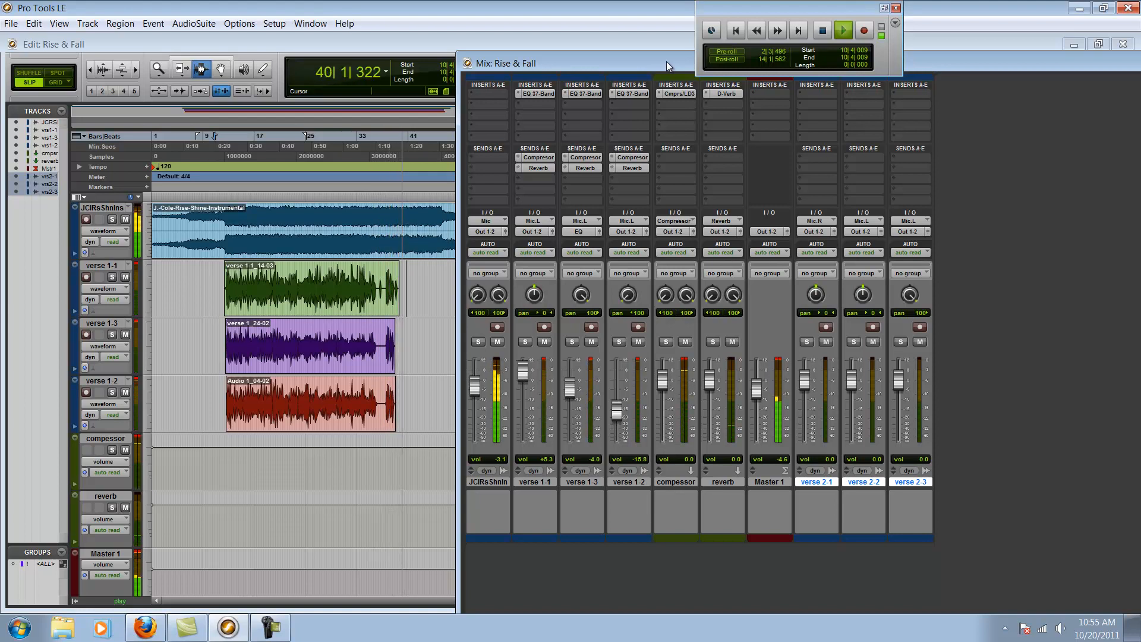
left_click(822, 30)
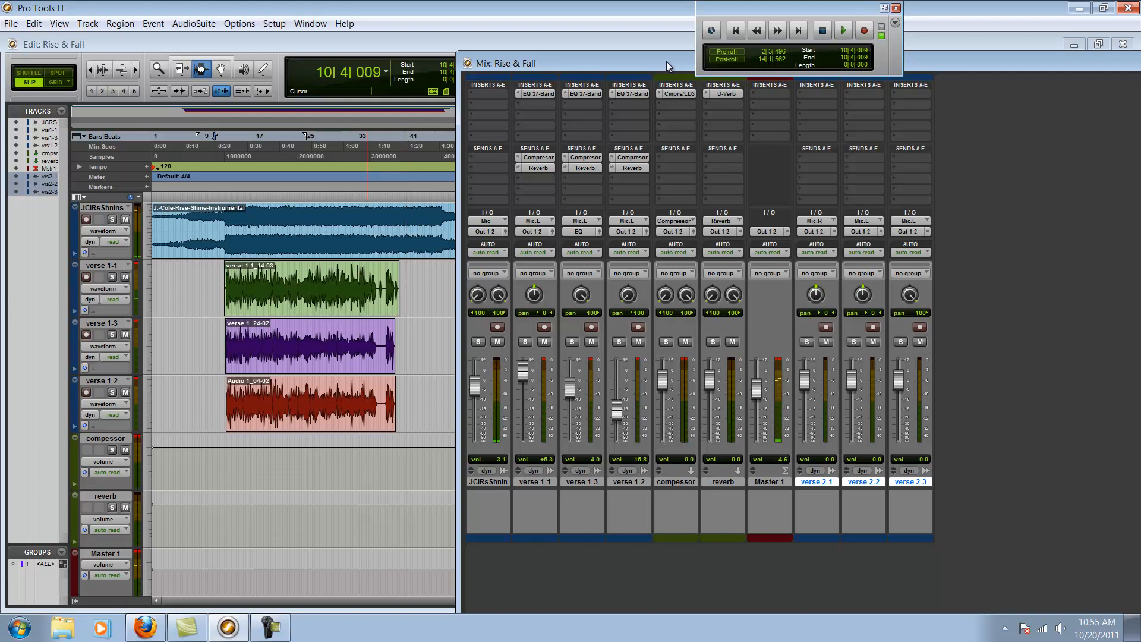